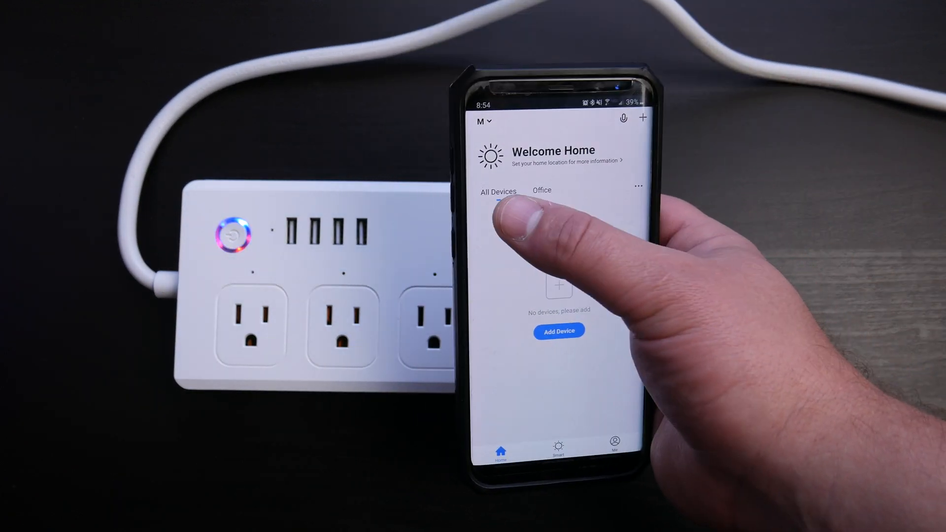
Step: Pair the blinking power strip as 'Smart Strip' in the Office room
click(540, 191)
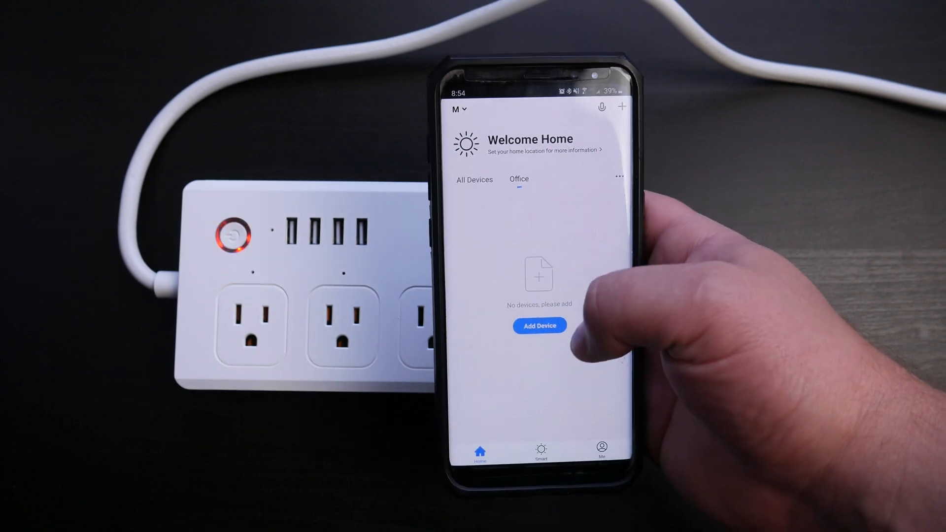
click(538, 325)
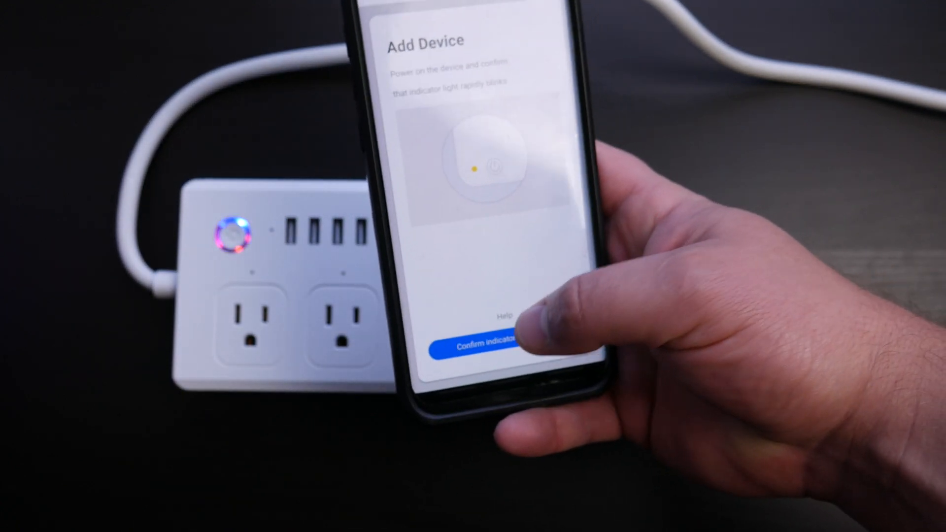
click(488, 341)
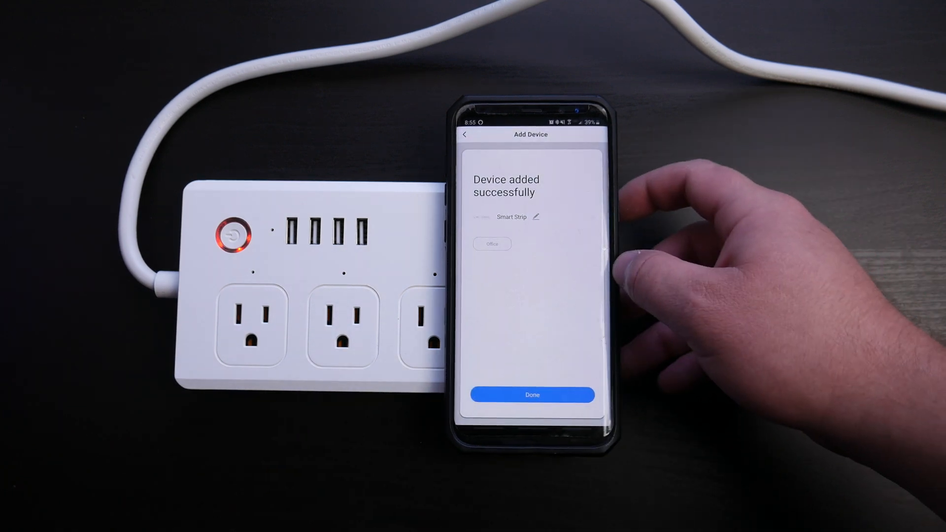
click(532, 395)
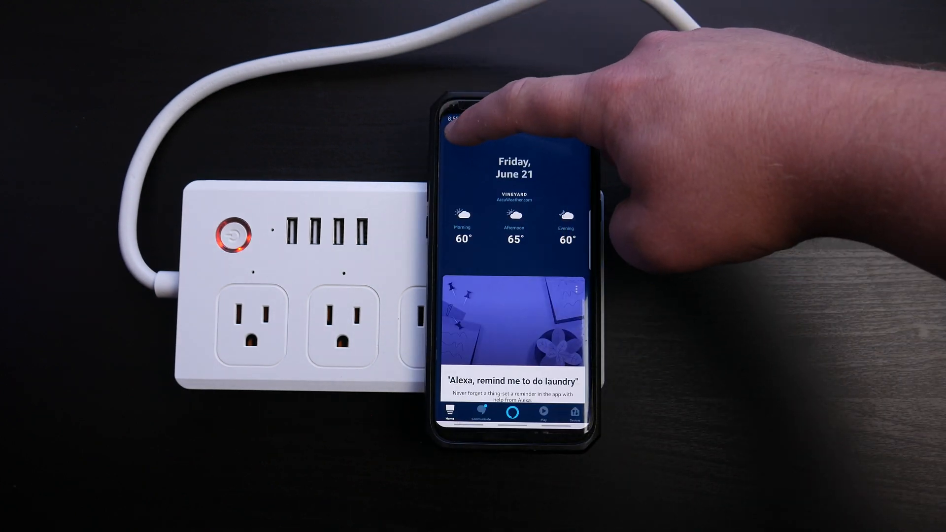
Step: Search Skills & Games for the Smart Life skill and enable it
click(456, 124)
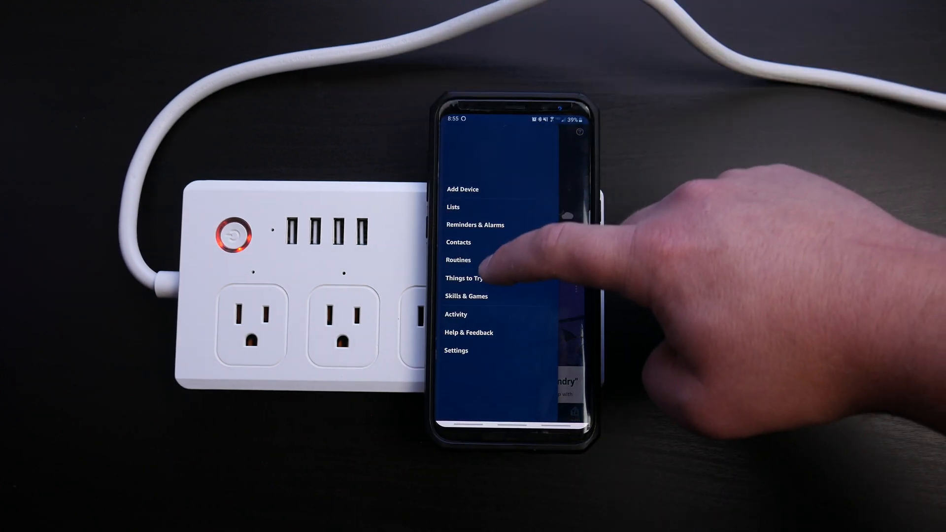
click(466, 295)
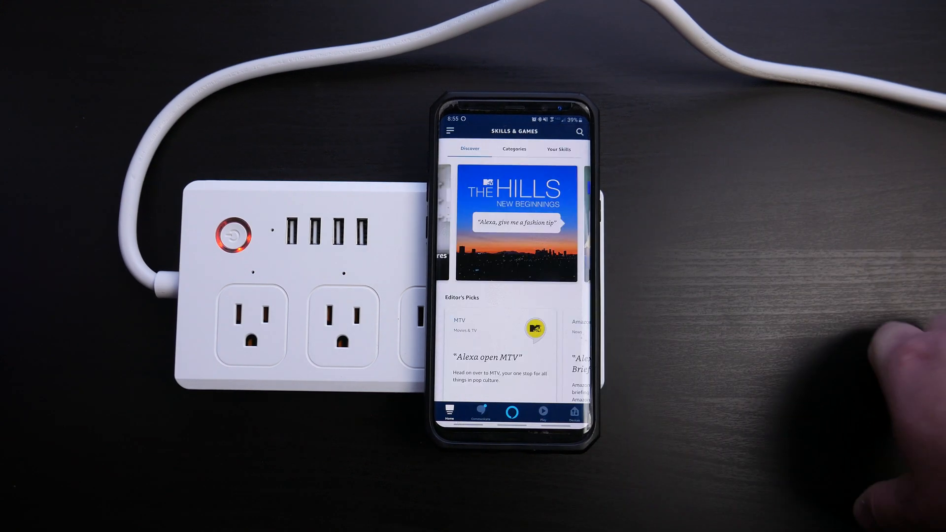
click(578, 132)
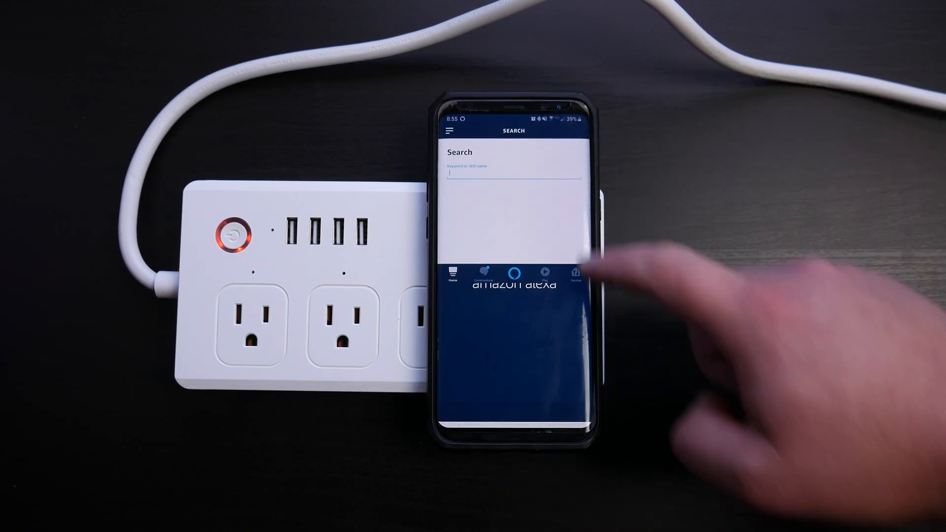
text(sma)
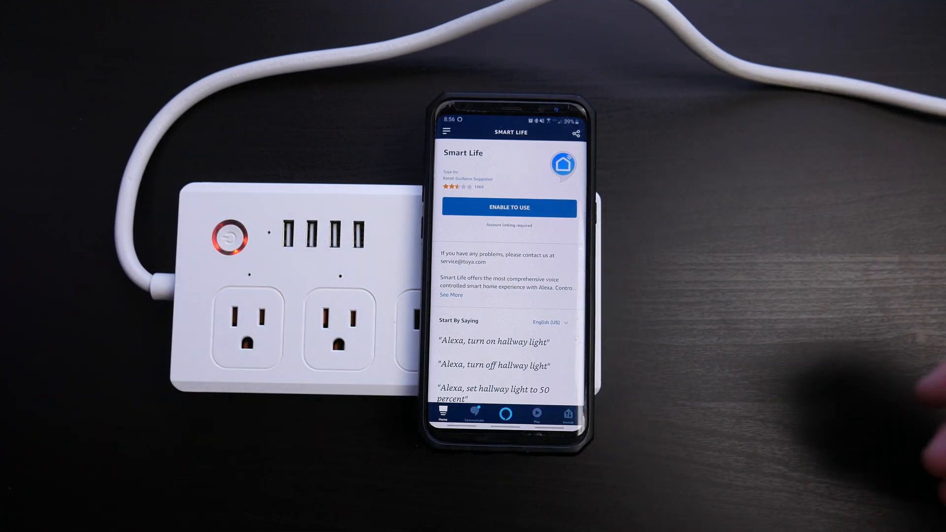
click(508, 207)
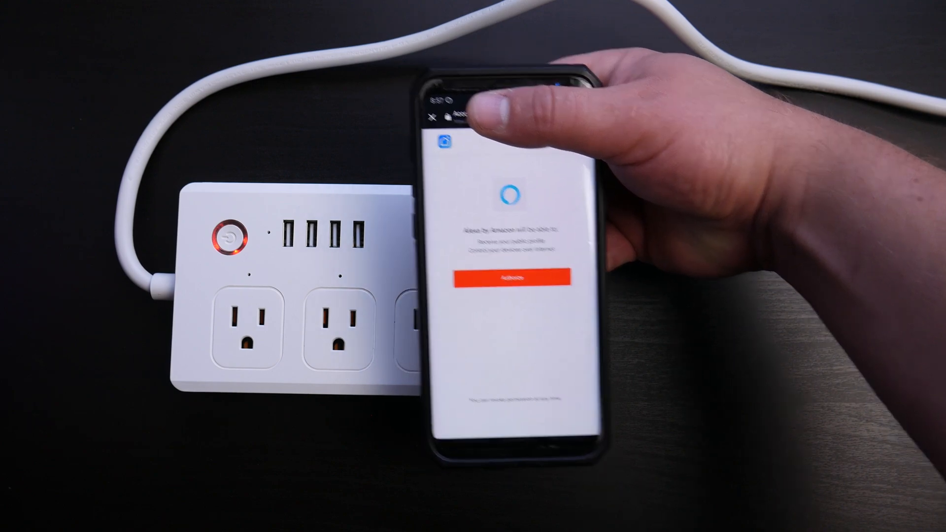
Step: Authorize the Smart Life account link and run Discover Devices
click(498, 277)
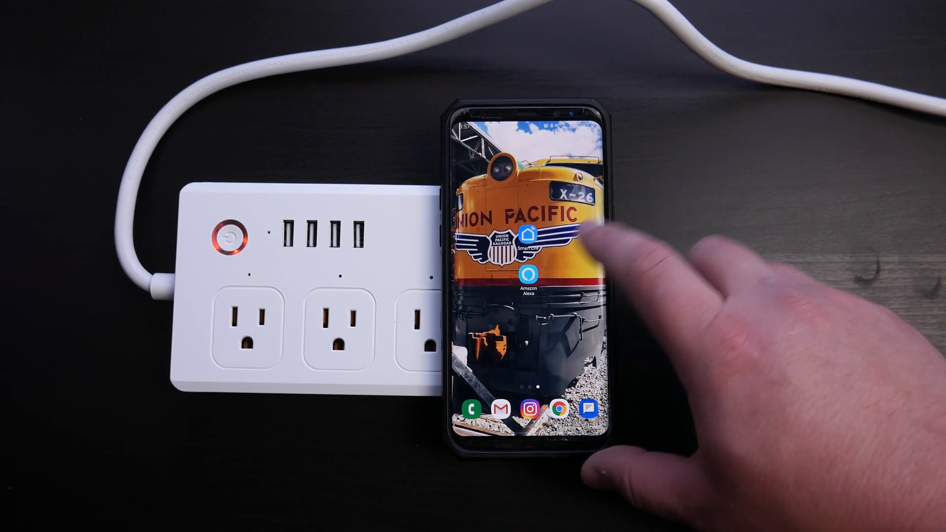
click(527, 269)
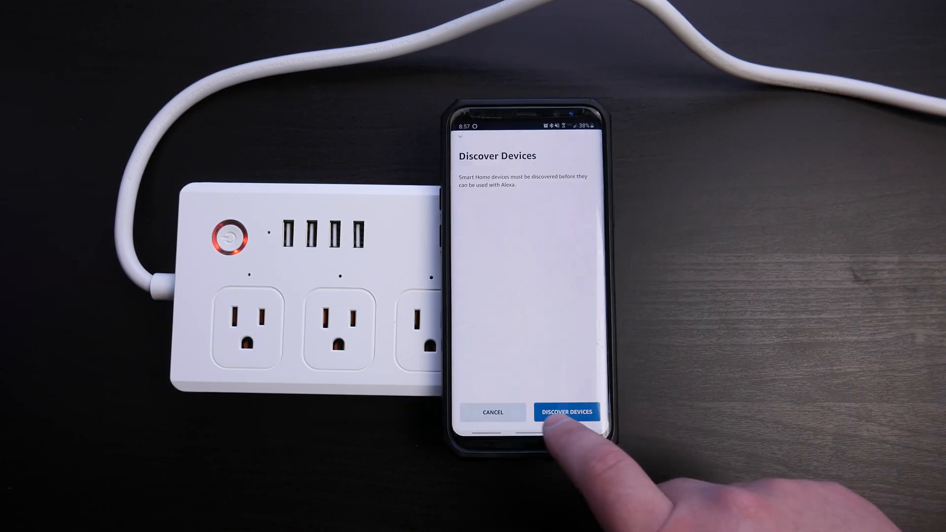
click(566, 412)
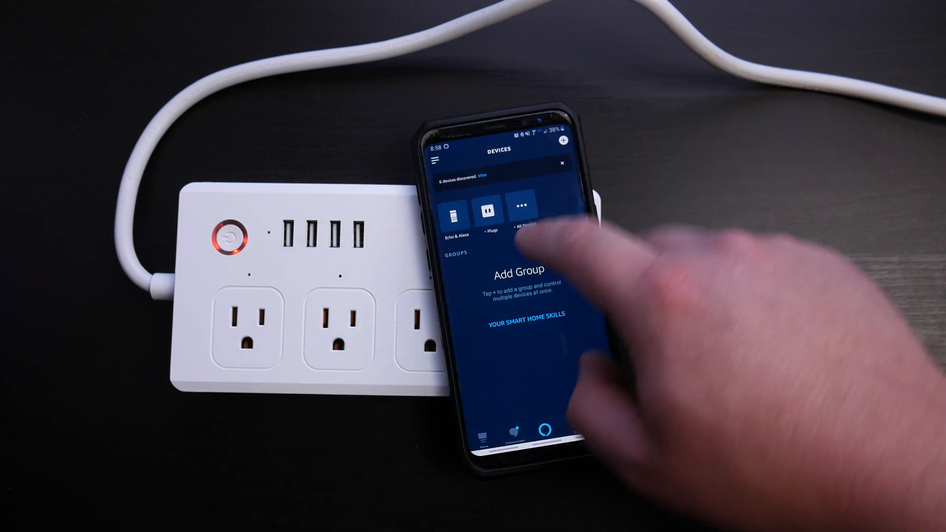
Step: Check the Smart Strip and its switch pages under Plugs, then return to Devices
click(487, 214)
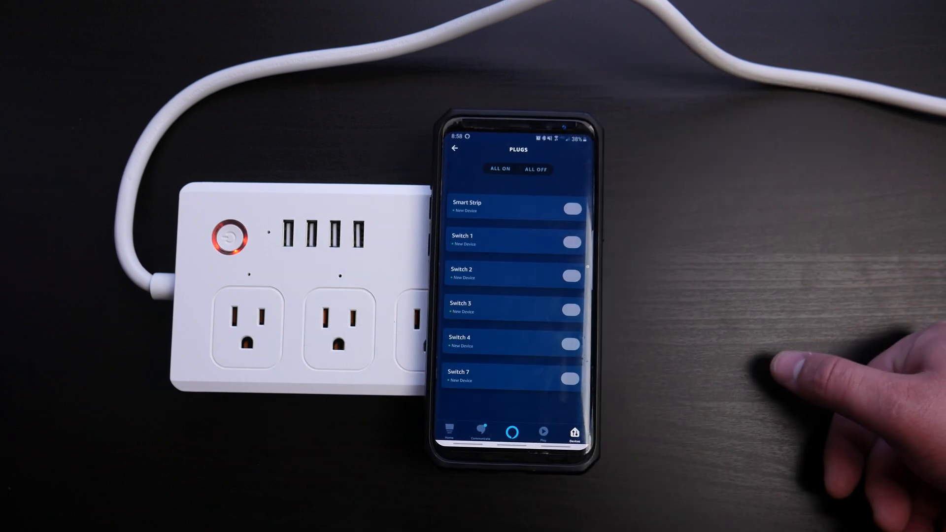
click(534, 169)
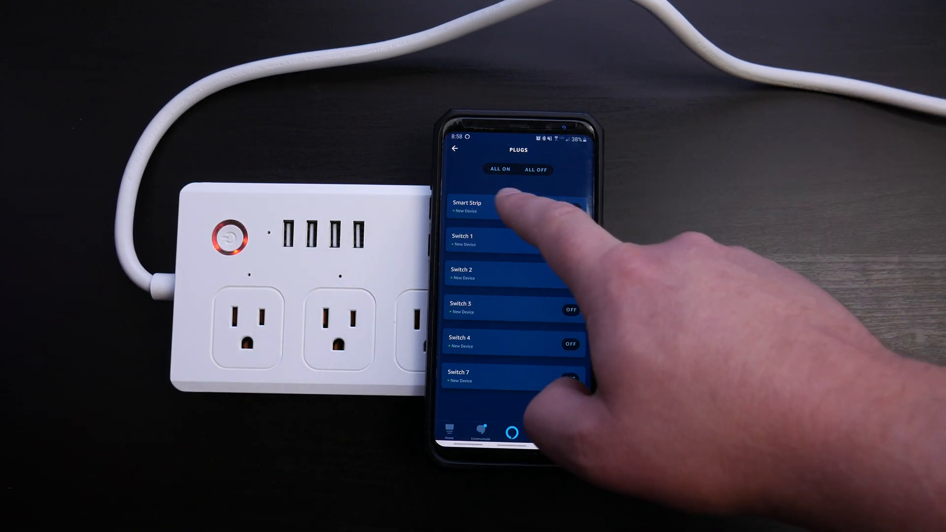
click(476, 206)
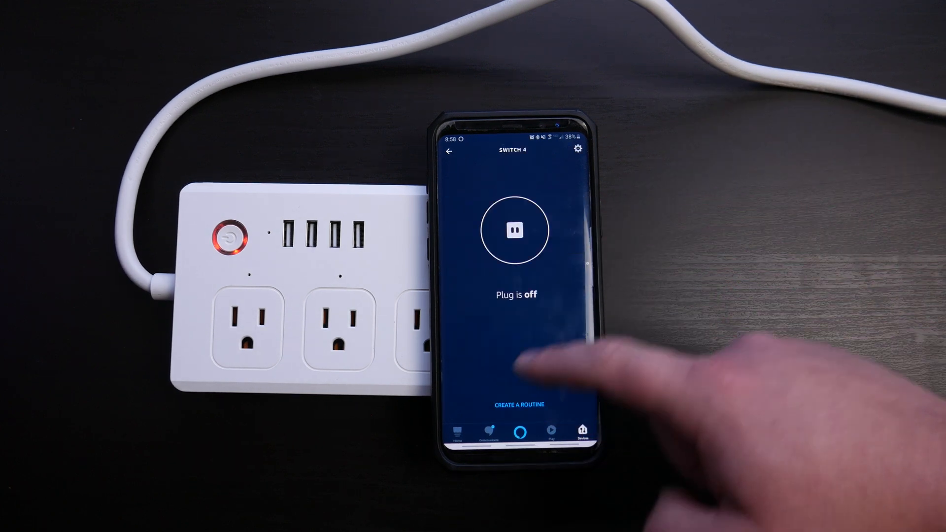
click(449, 149)
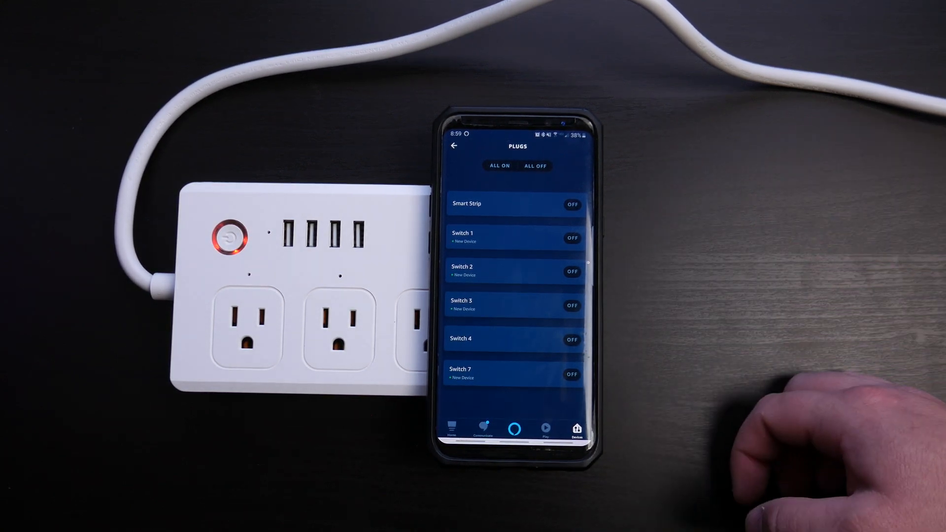
click(513, 204)
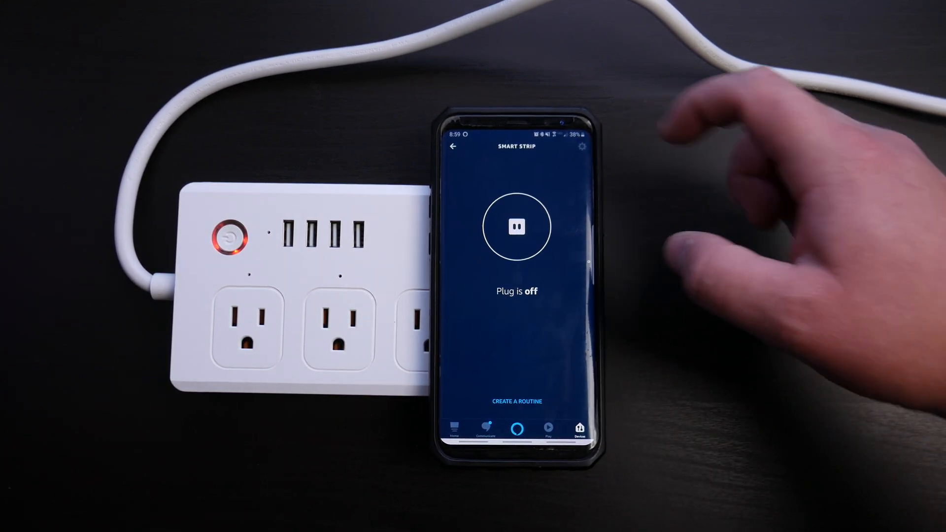
click(455, 147)
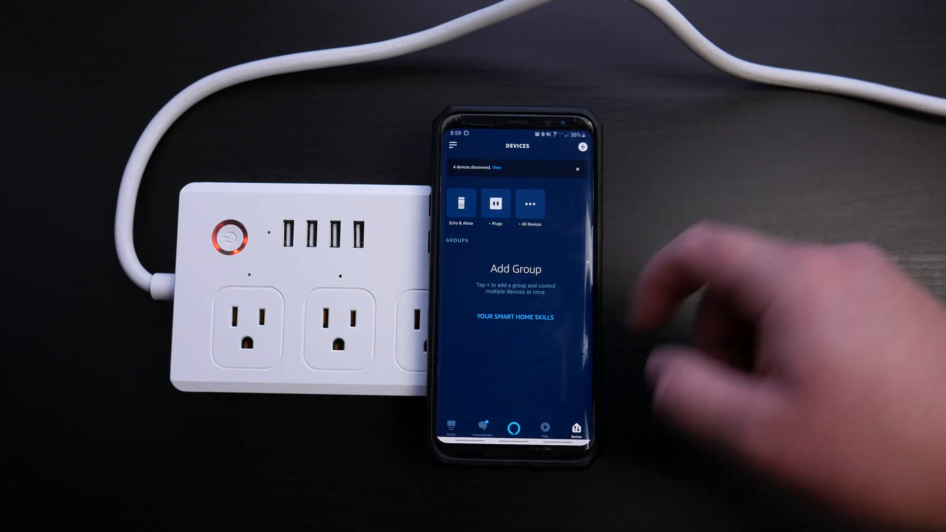
click(495, 202)
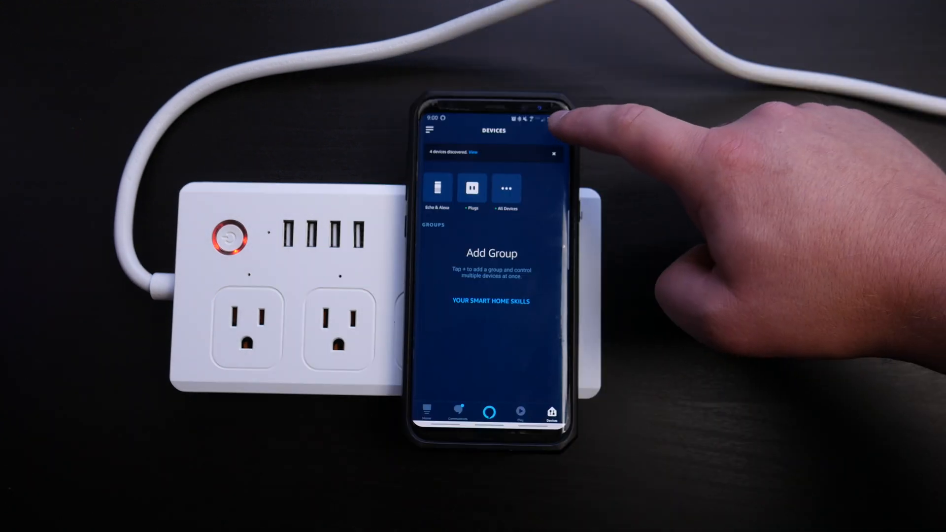
Step: Add a group 'Studio Lights' with Switch 1 and Switch 2 and save it
click(558, 131)
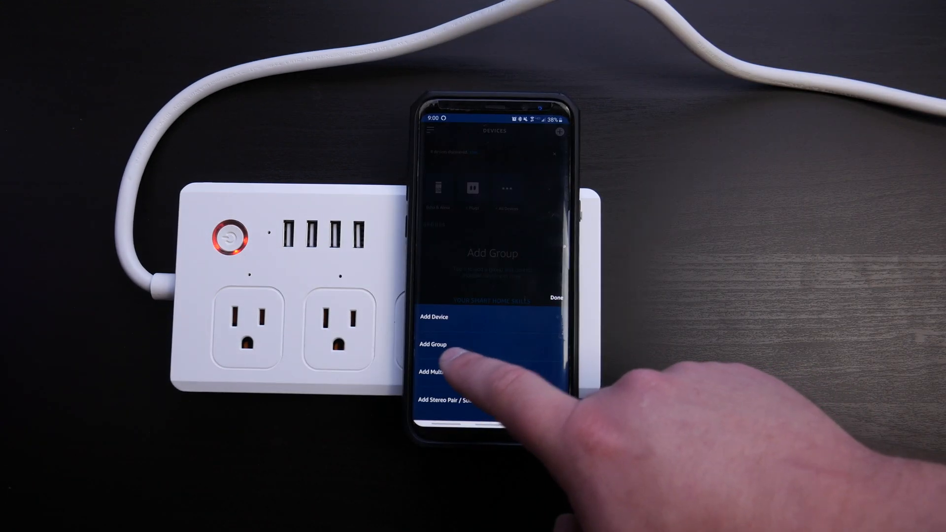
click(432, 344)
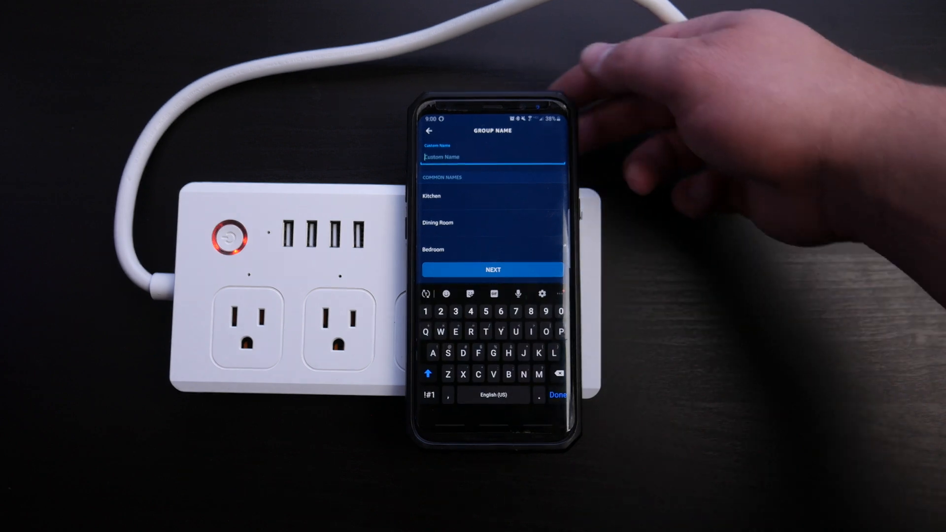
text(Studio Lights)
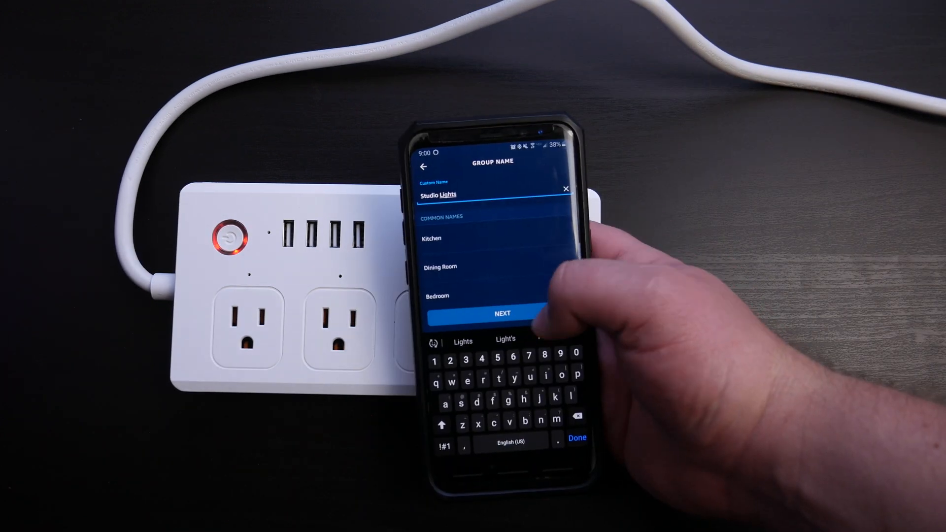
click(502, 313)
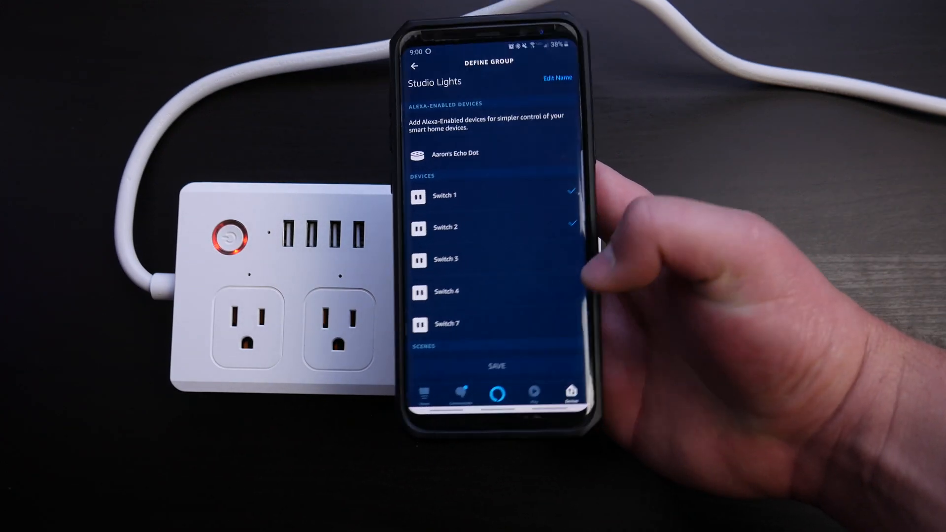
click(495, 366)
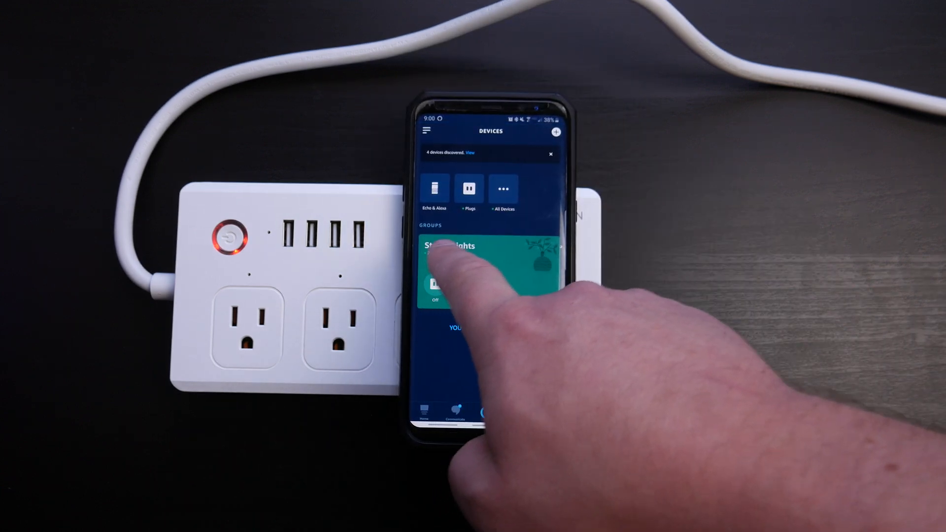
Step: Turn Switch 1 in Studio Lights on, then off, and go back
click(470, 253)
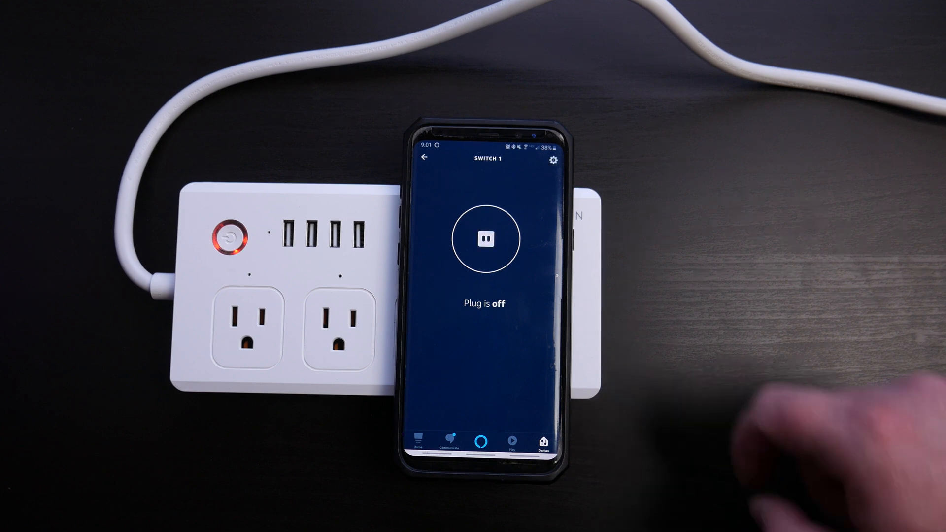
click(483, 238)
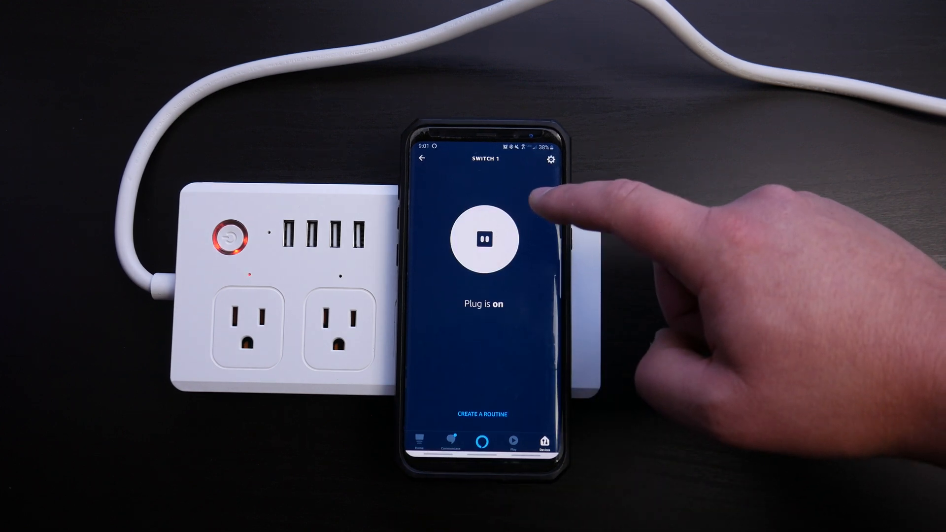
click(482, 238)
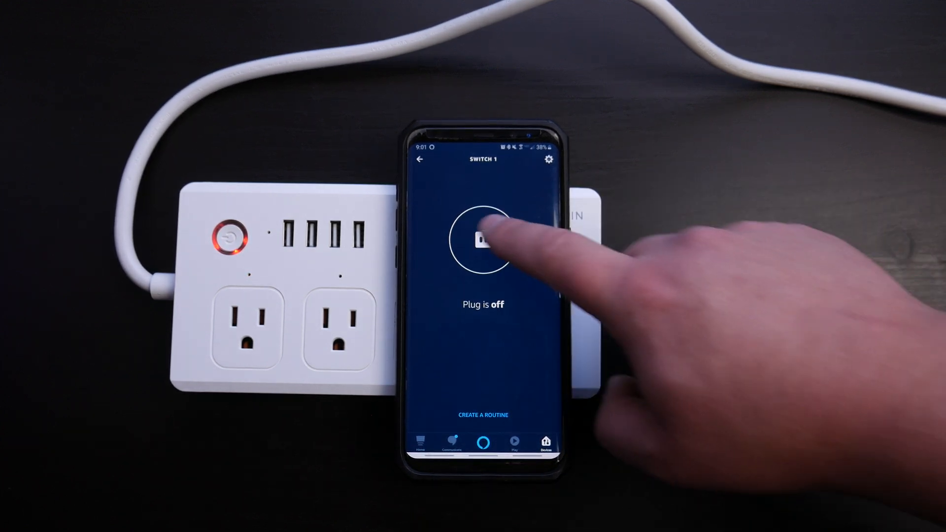
click(482, 241)
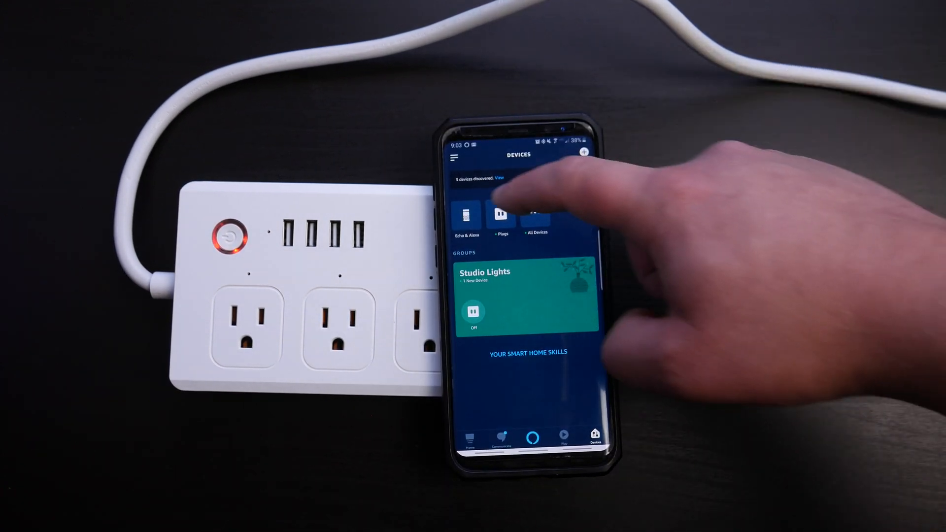
Step: Change the name of plug Switch 7 to 'Usb' in its settings
click(500, 217)
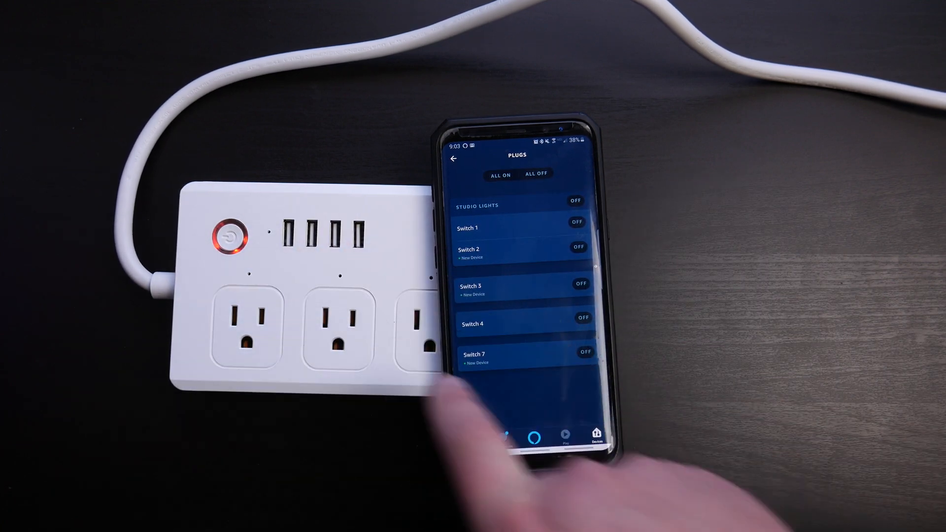
click(474, 354)
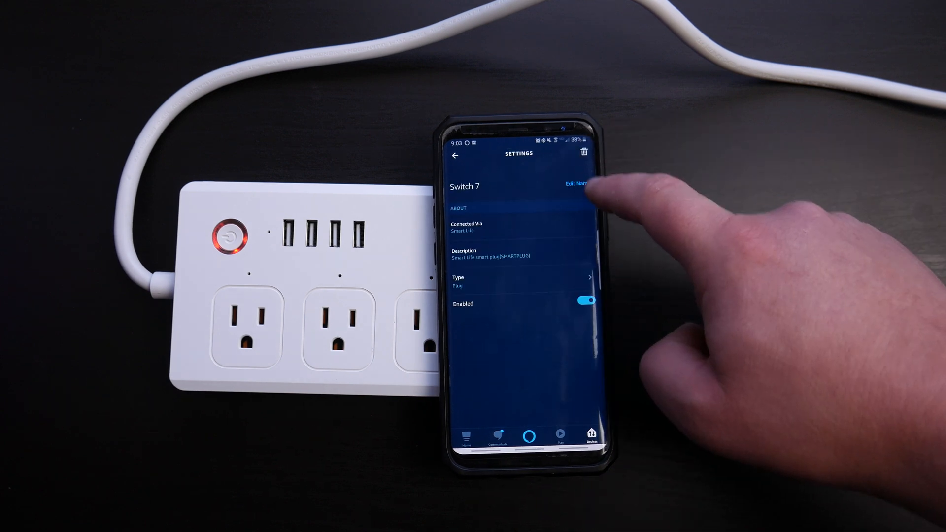
click(579, 183)
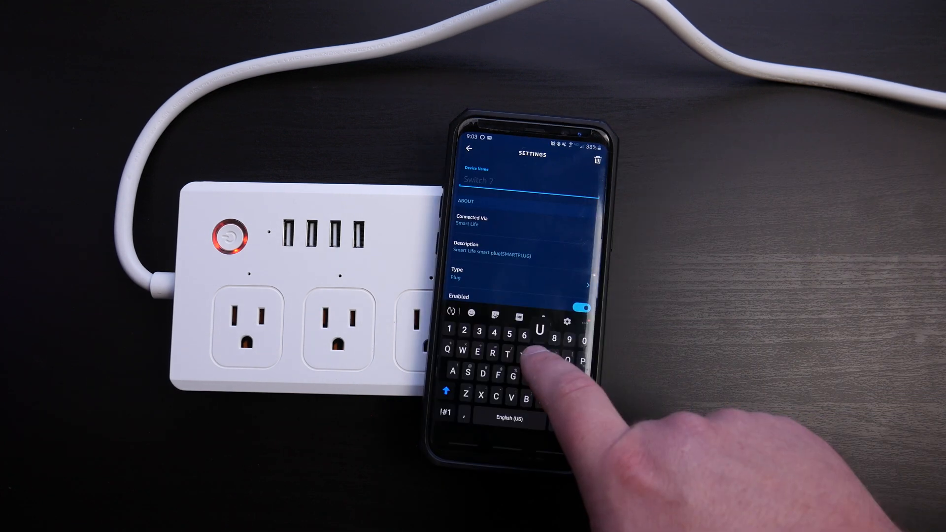
text(Usb)
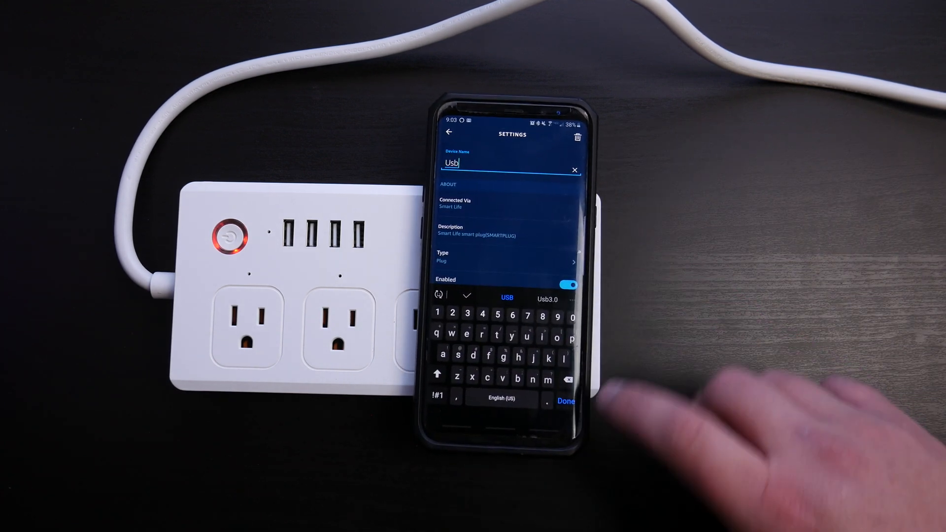
click(565, 401)
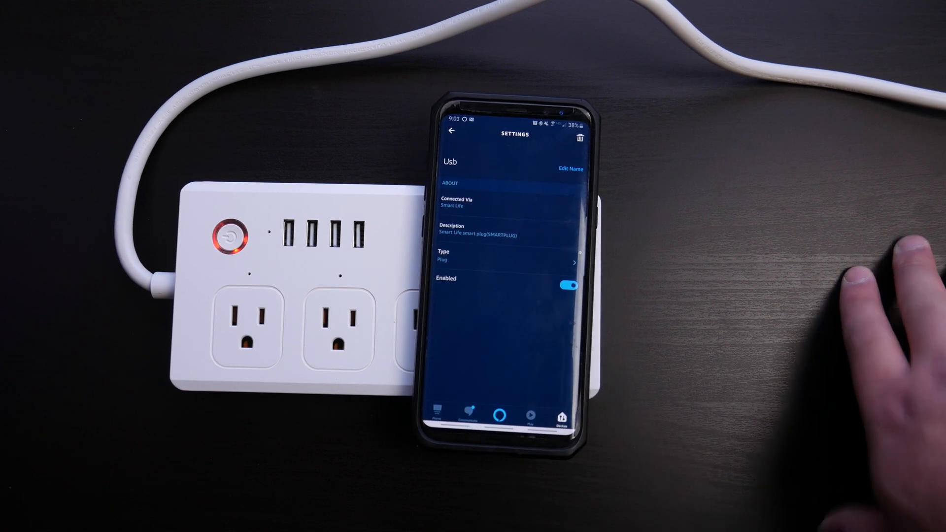